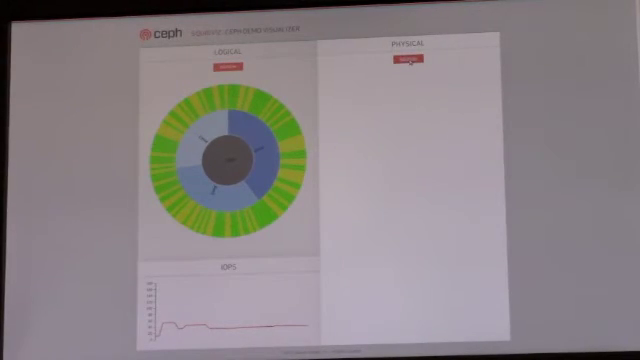
# Refresh the Physical panel's five-host, ten-OSD tree and redraw the Logical placement-group ring
pyautogui.click(405, 65)
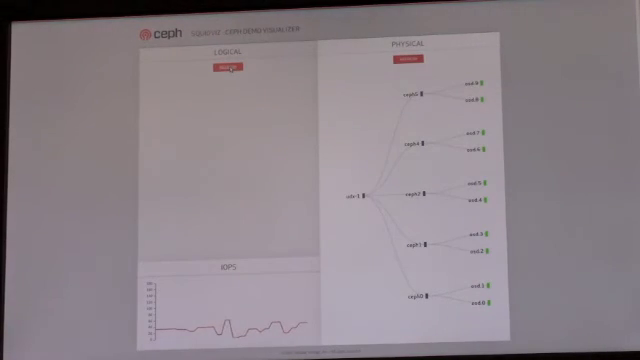
pyautogui.click(224, 71)
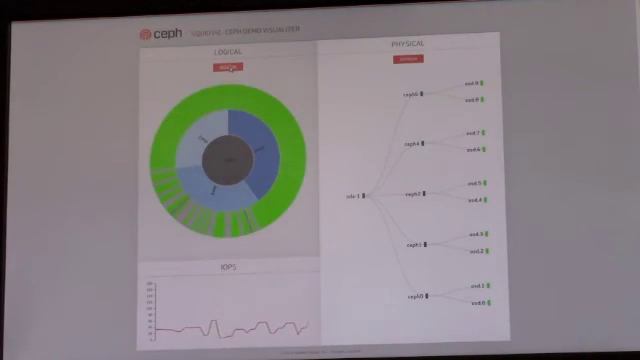